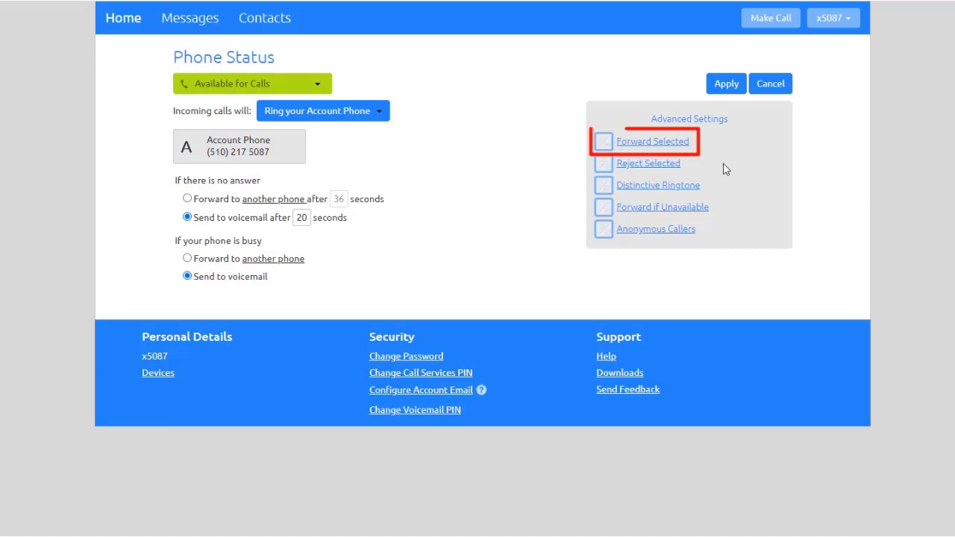
{"action": "left_click", "coordinate": [603, 140]}
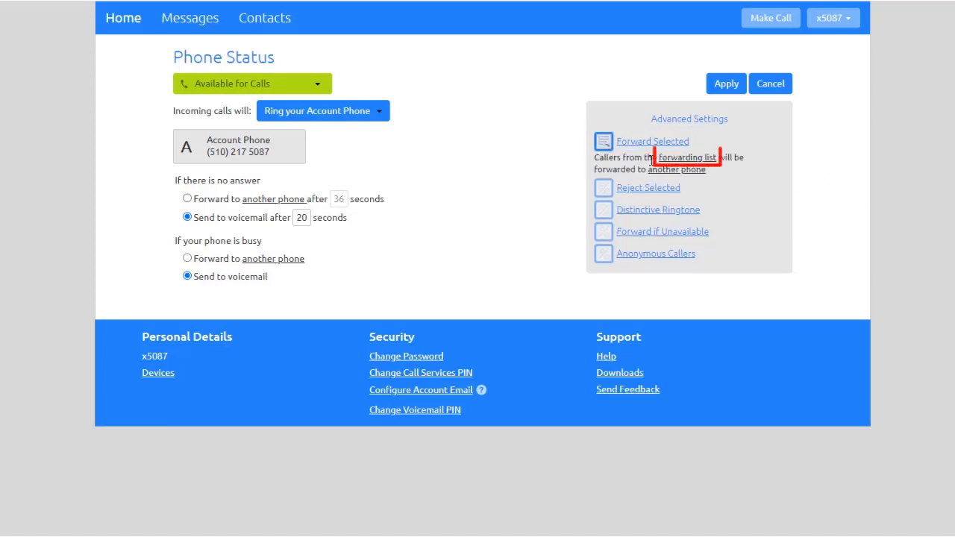
{"action": "left_click", "coordinate": [688, 157]}
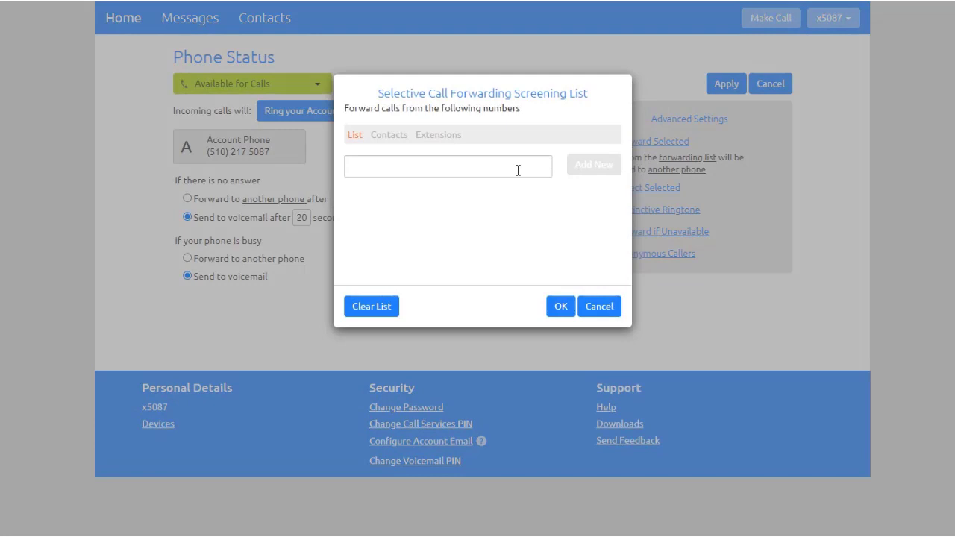
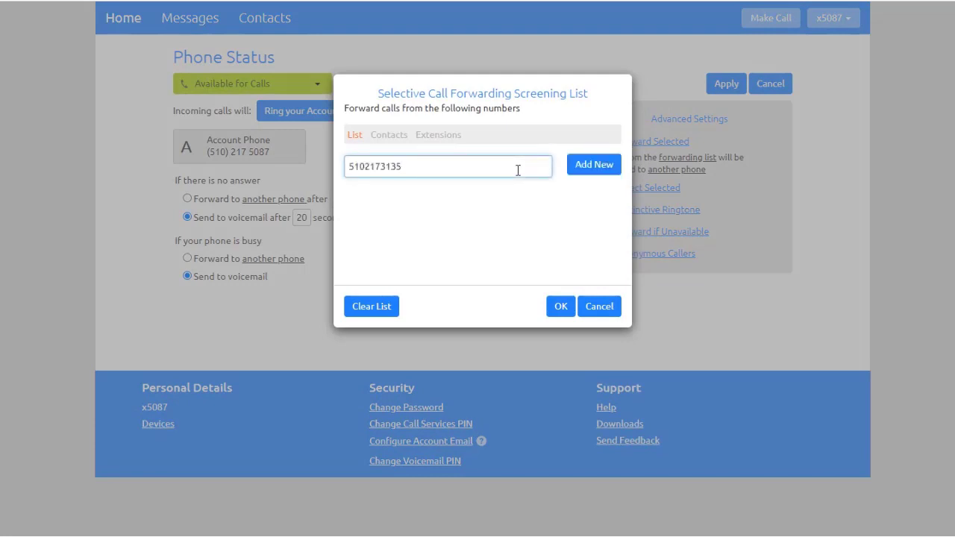
{"action": "left_click", "coordinate": [594, 165]}
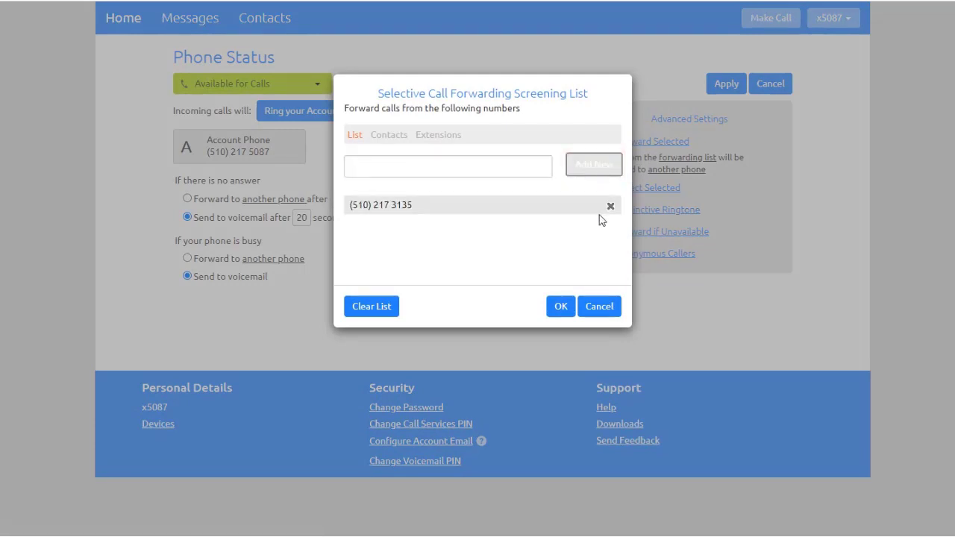
{"action": "mouse_move", "coordinate": [579, 242]}
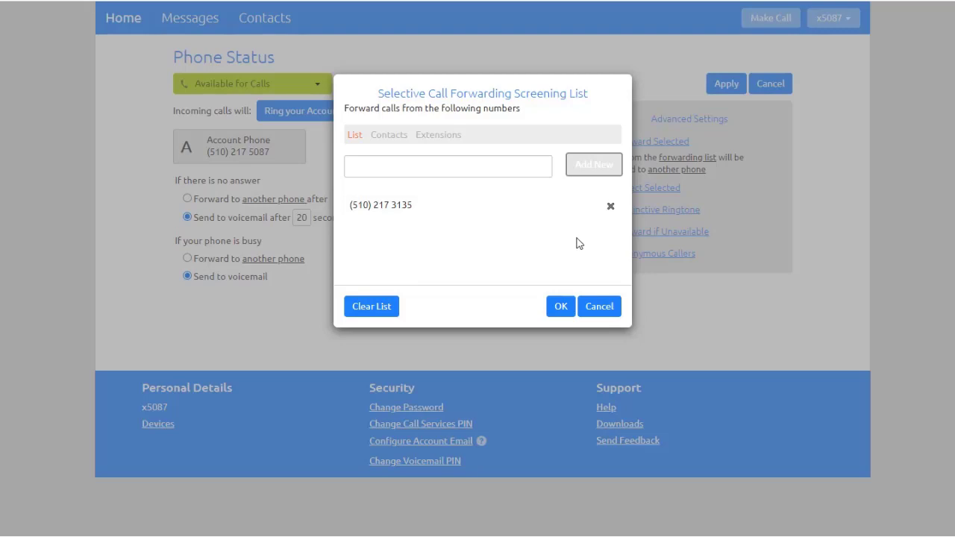
Review the Contacts and Extensions lists, then save the forwarding screening list
{"action": "left_click", "coordinate": [388, 134]}
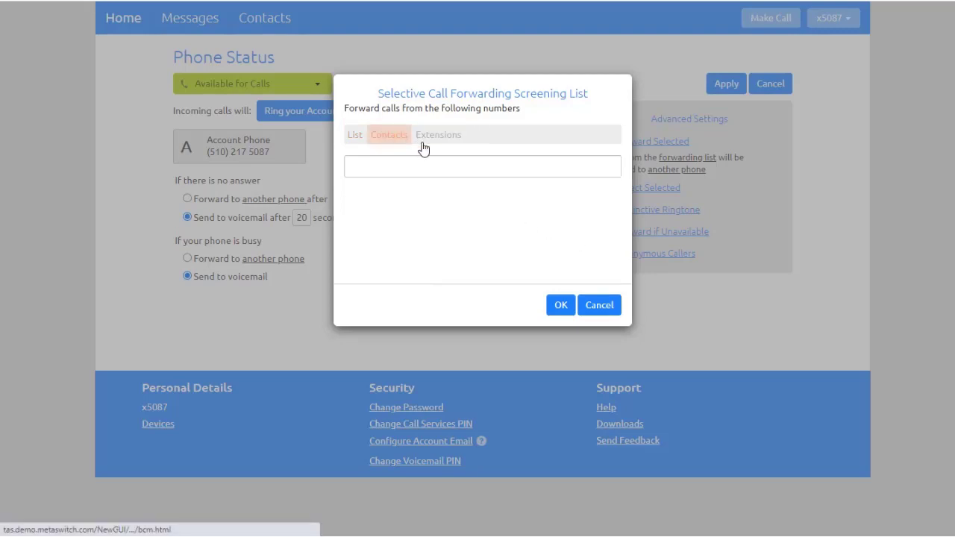
{"action": "left_click", "coordinate": [439, 134]}
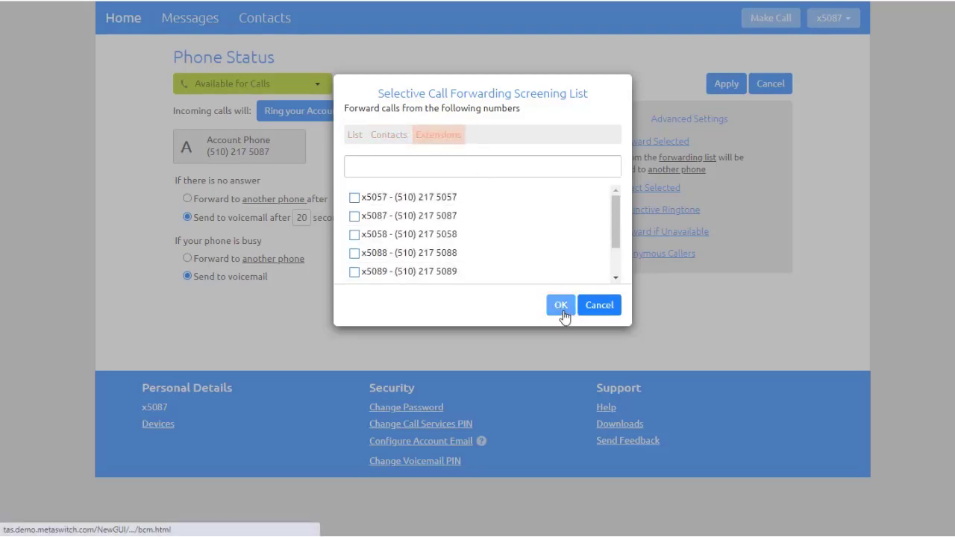
{"action": "left_click", "coordinate": [562, 305]}
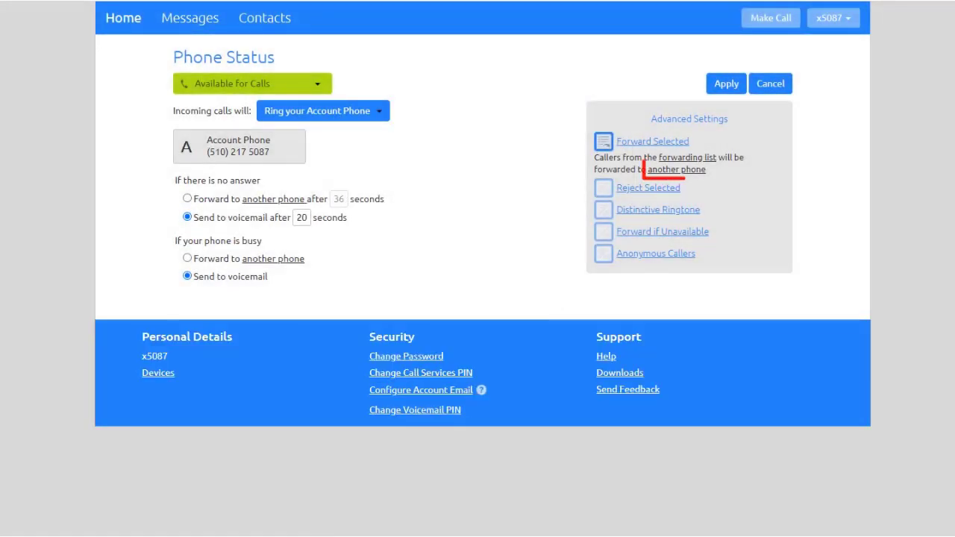
Set the Forward Selected destination to a temporary number and confirm, returning to Phone Status
{"action": "left_click", "coordinate": [674, 170]}
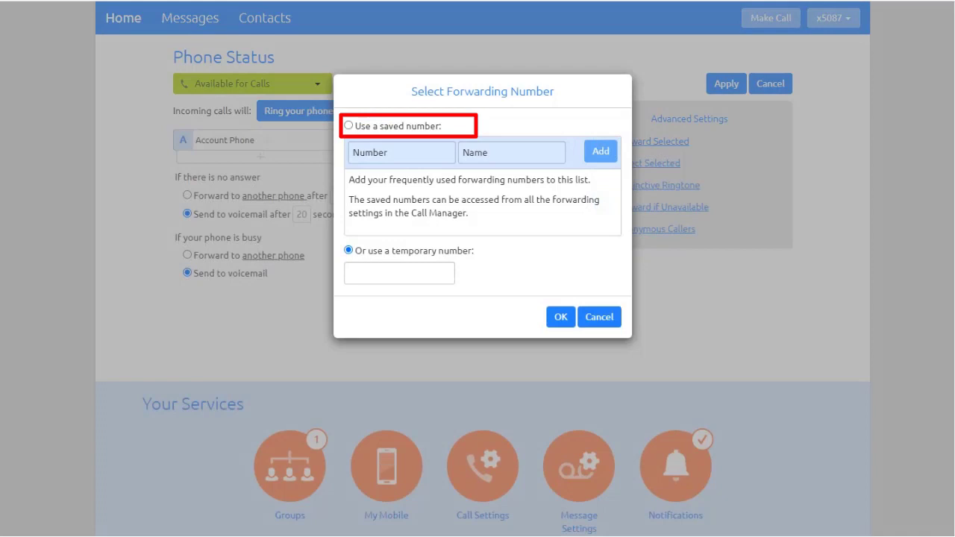
{"action": "left_click", "coordinate": [348, 250]}
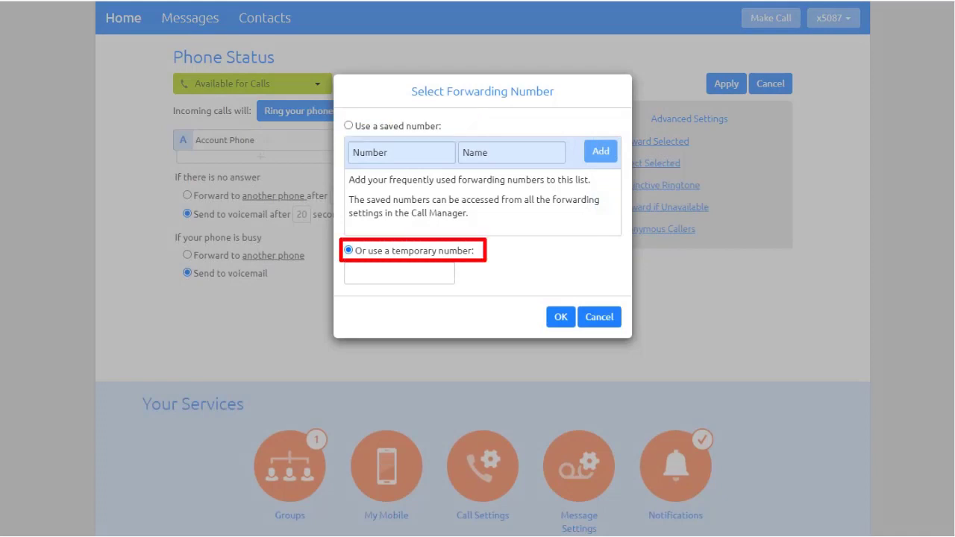
{"action": "left_click", "coordinate": [561, 317]}
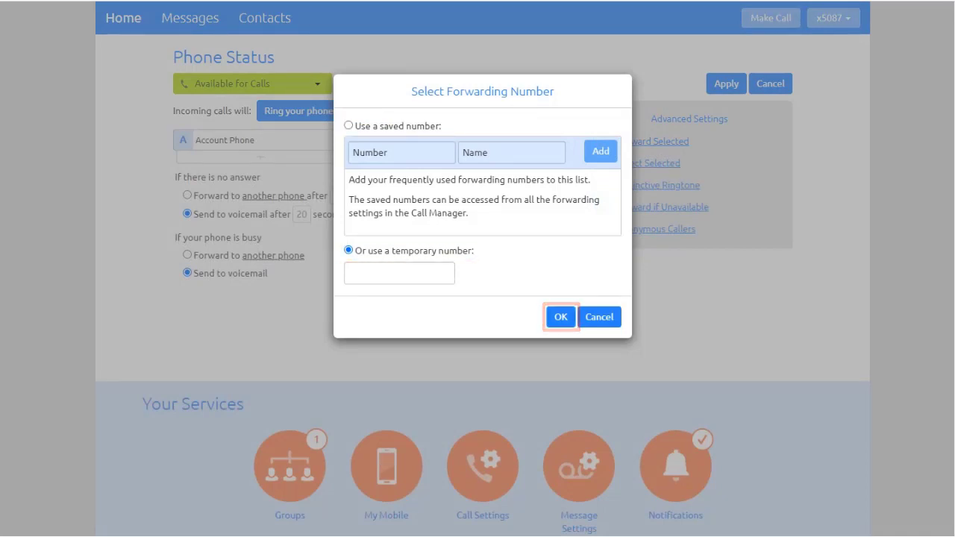
{"action": "left_click", "coordinate": [562, 317]}
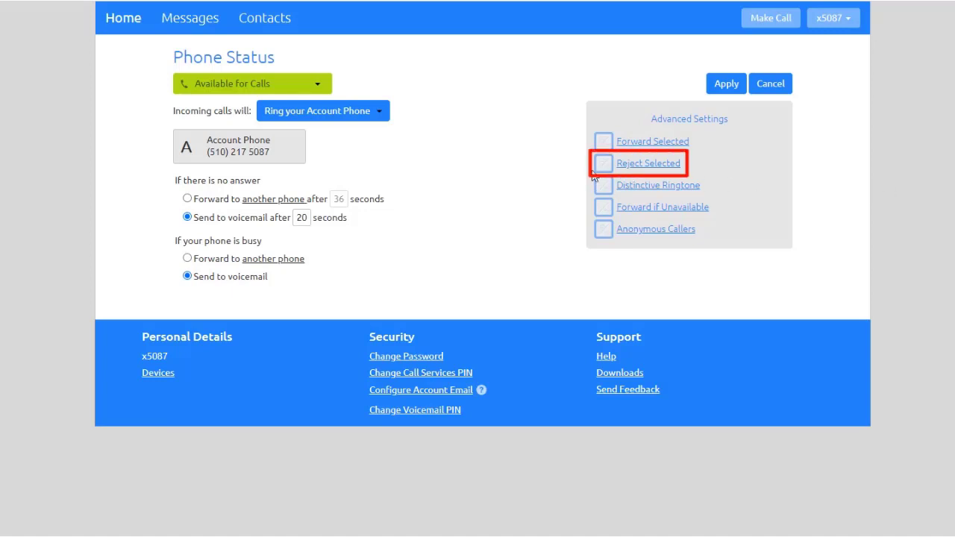
{"action": "left_click", "coordinate": [604, 163]}
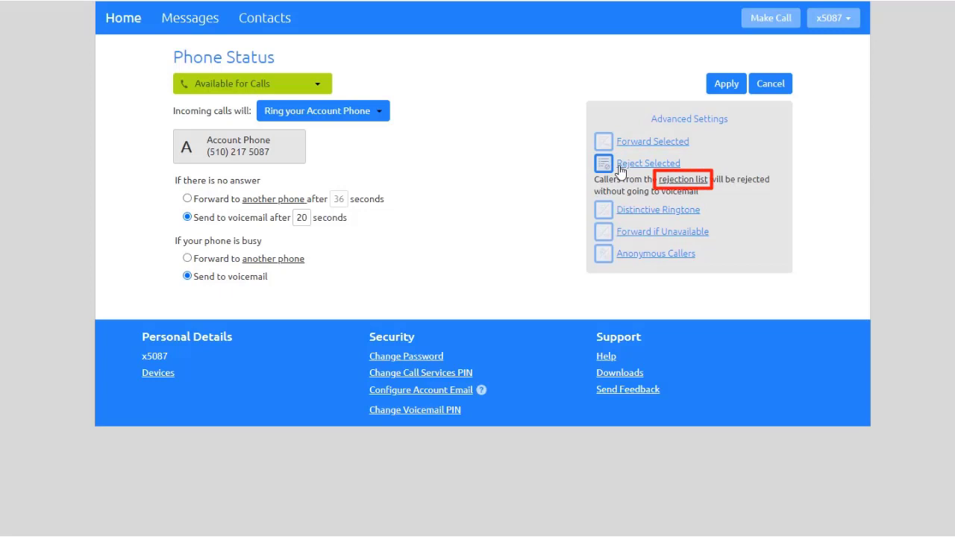
{"action": "left_click", "coordinate": [684, 179]}
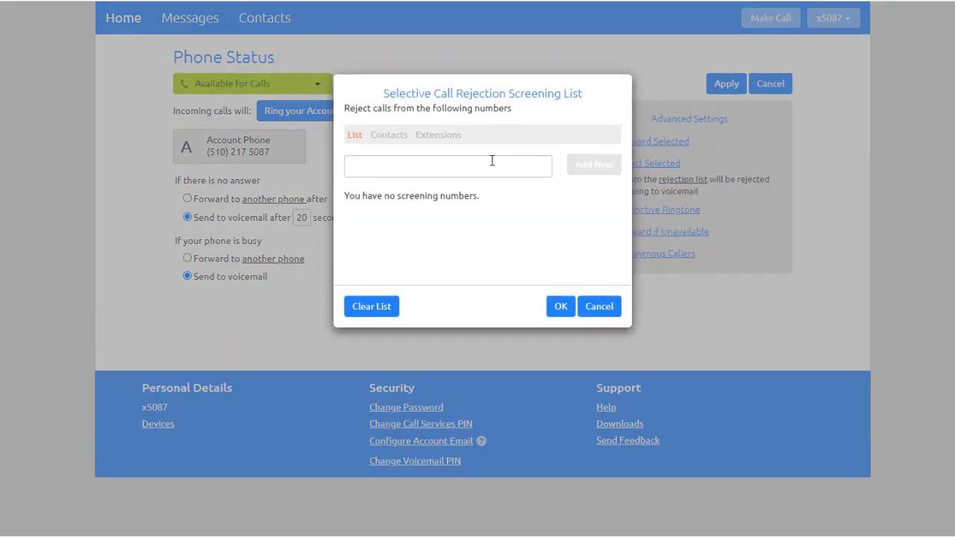
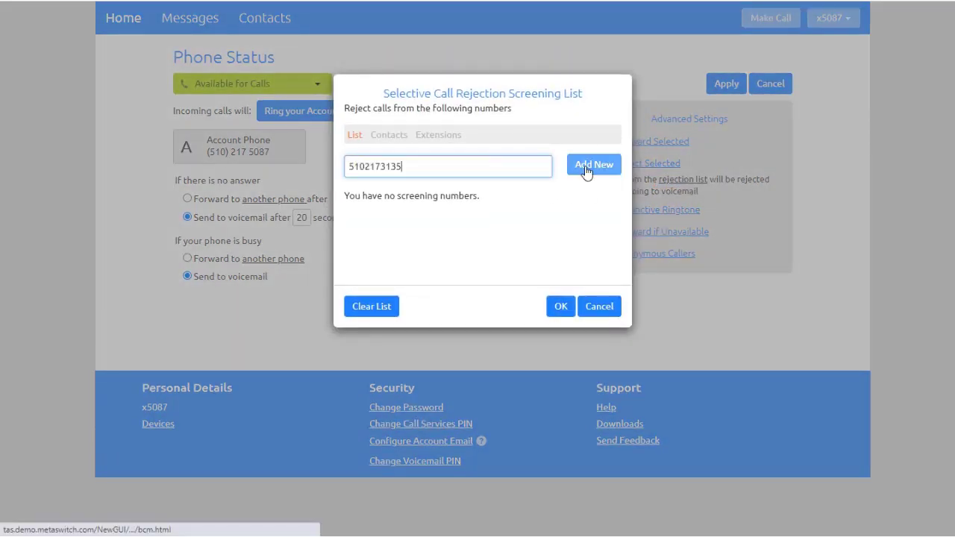
{"action": "left_click", "coordinate": [594, 164]}
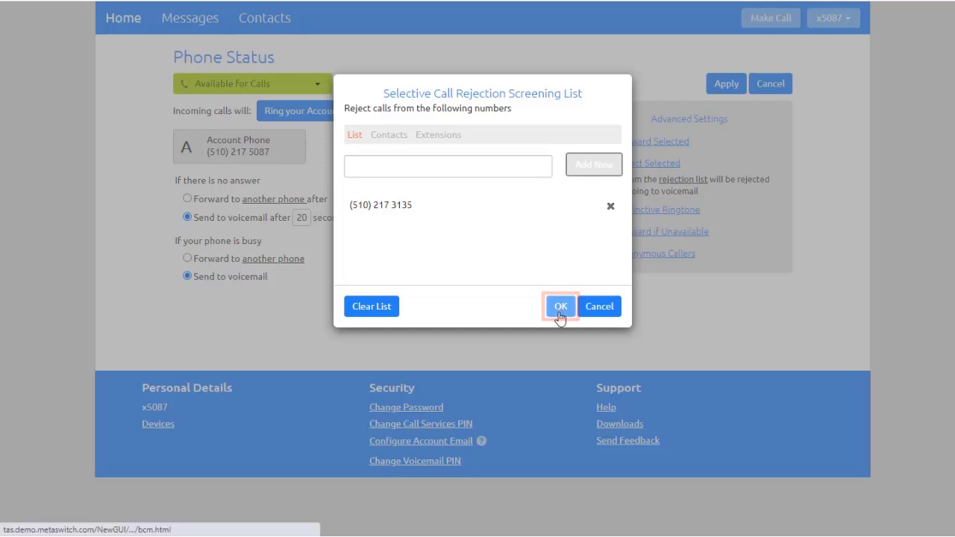
{"action": "left_click", "coordinate": [561, 306]}
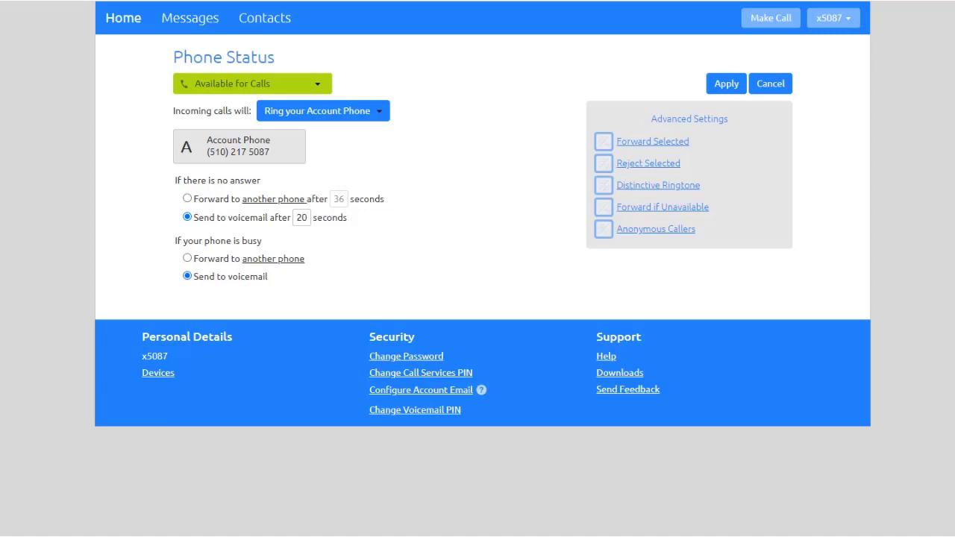
{"action": "left_click", "coordinate": [604, 185]}
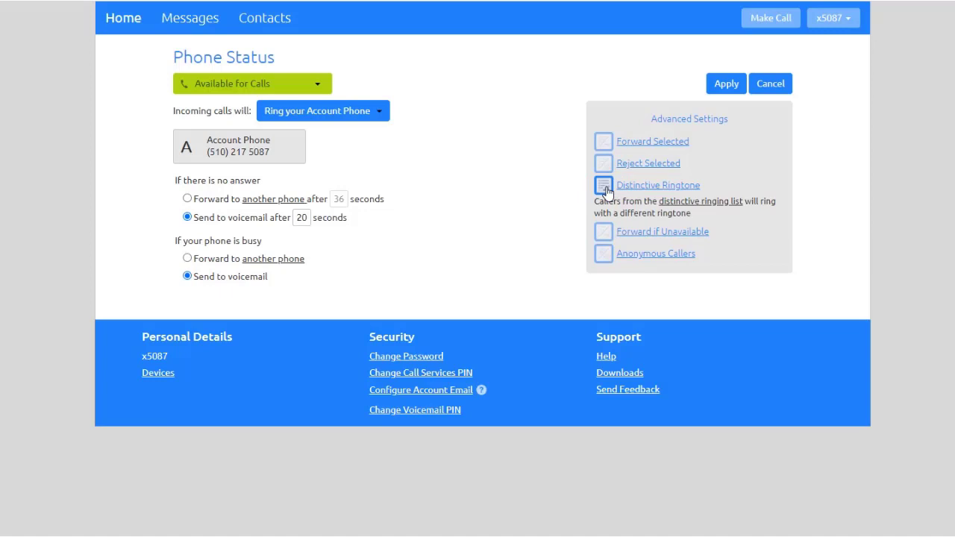
{"action": "left_click", "coordinate": [603, 185]}
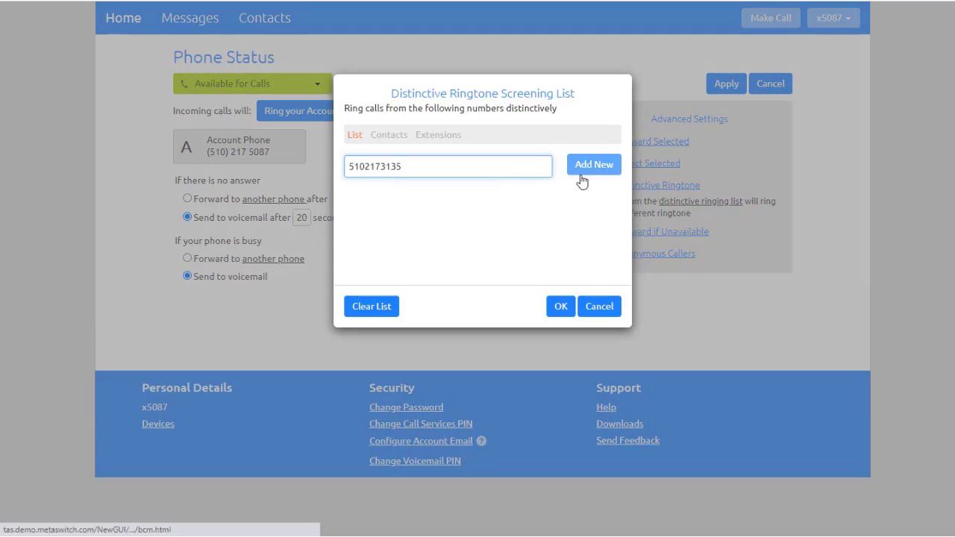
{"action": "left_click", "coordinate": [594, 164]}
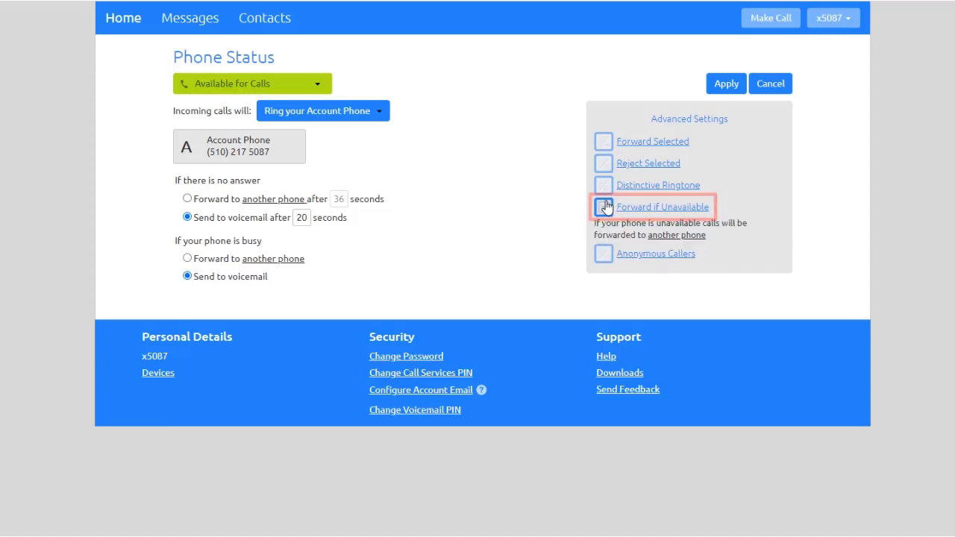
{"action": "left_click", "coordinate": [603, 206]}
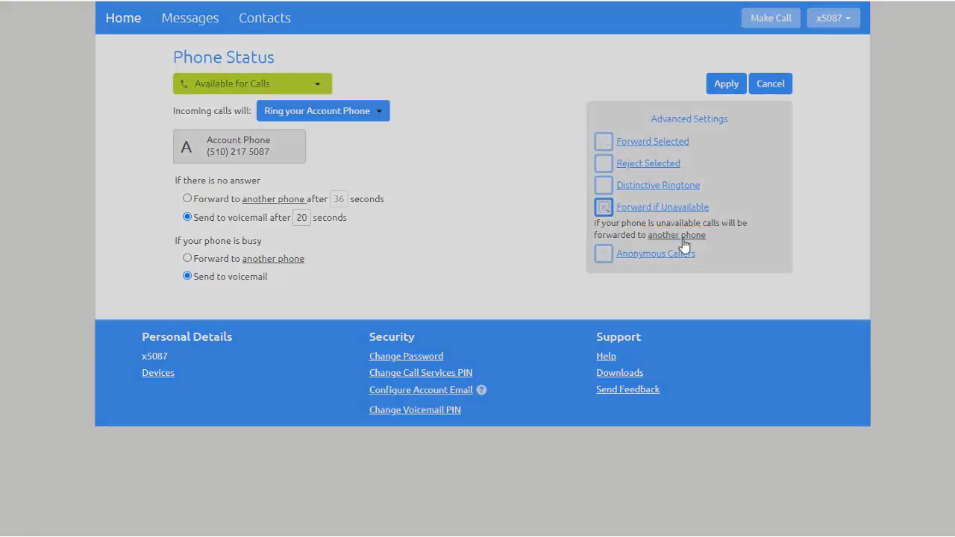
{"action": "left_click", "coordinate": [677, 235]}
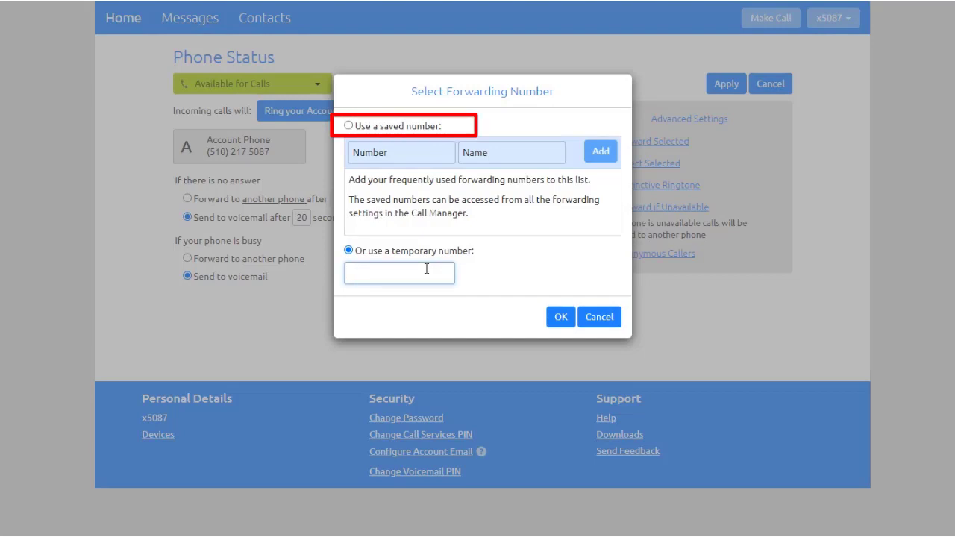
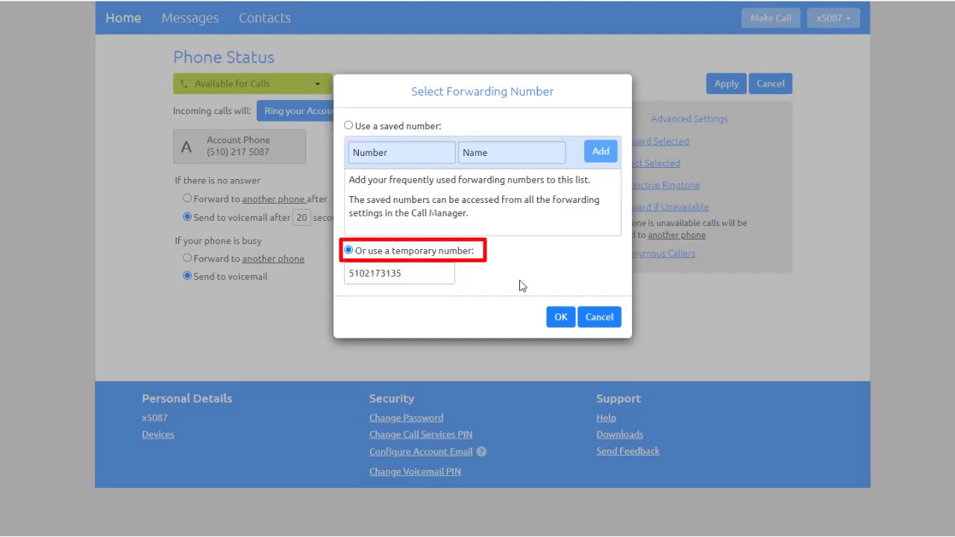